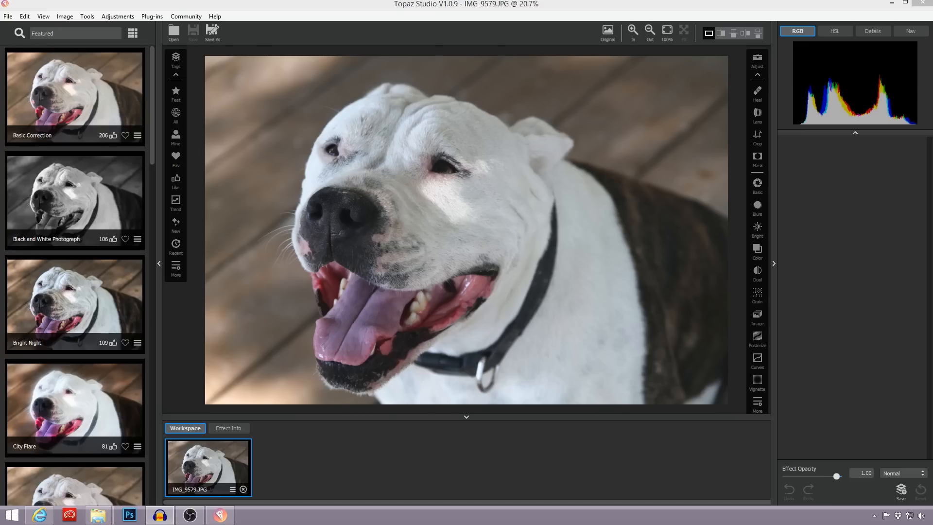
pyautogui.moveTo(342, 421)
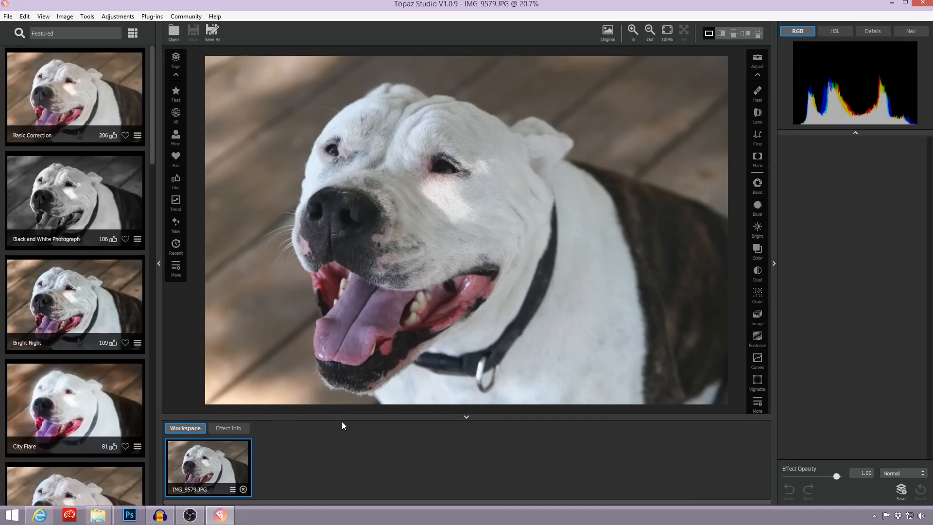
pyautogui.moveTo(326, 410)
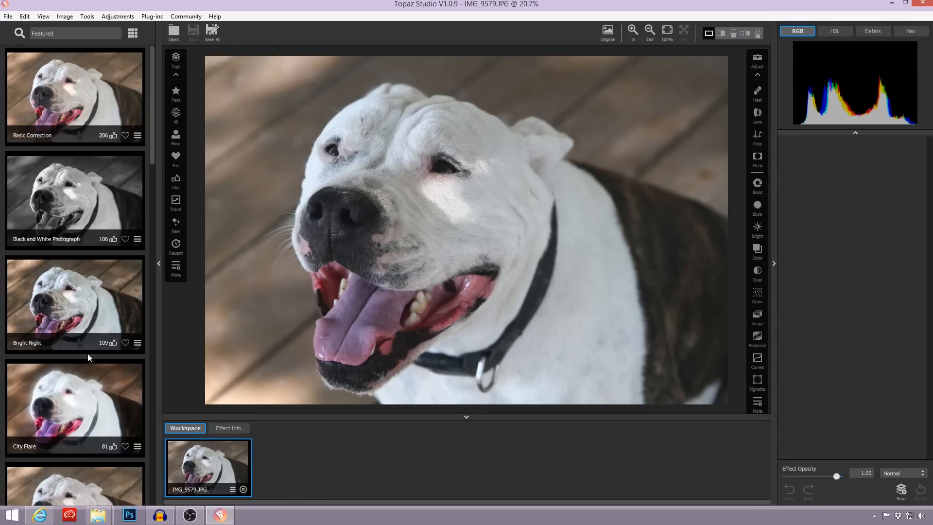
pyautogui.moveTo(62, 95)
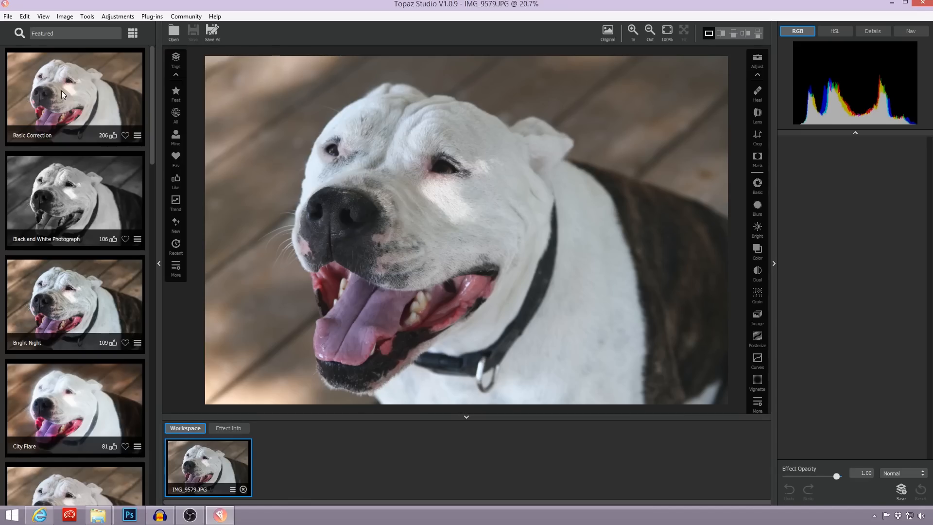
# Apply the Basic Correction preset, then send the dog photo to Topaz Impression 2.
pyautogui.click(74, 95)
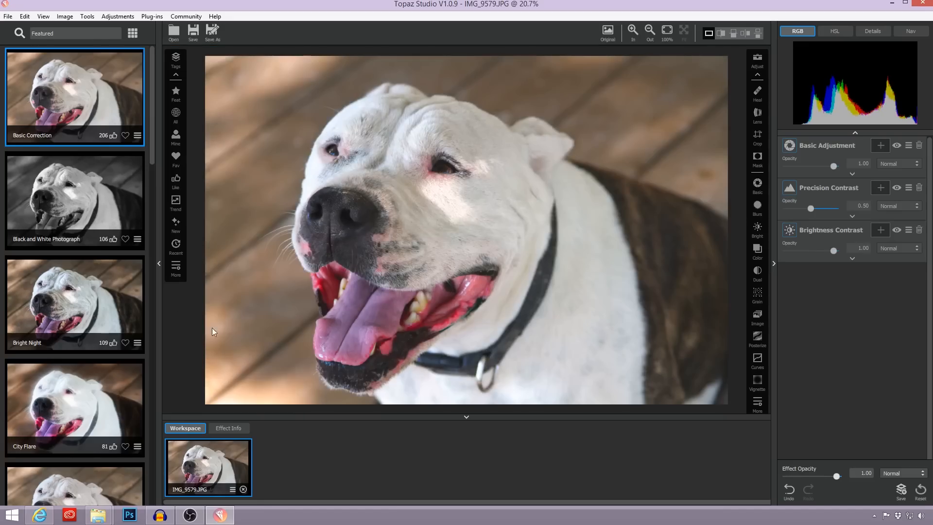
pyautogui.moveTo(351, 443)
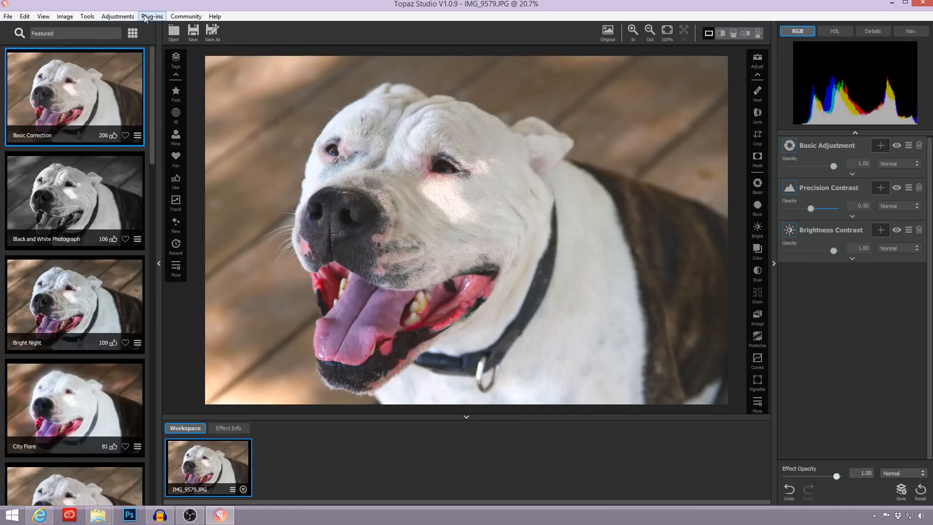
pyautogui.click(151, 16)
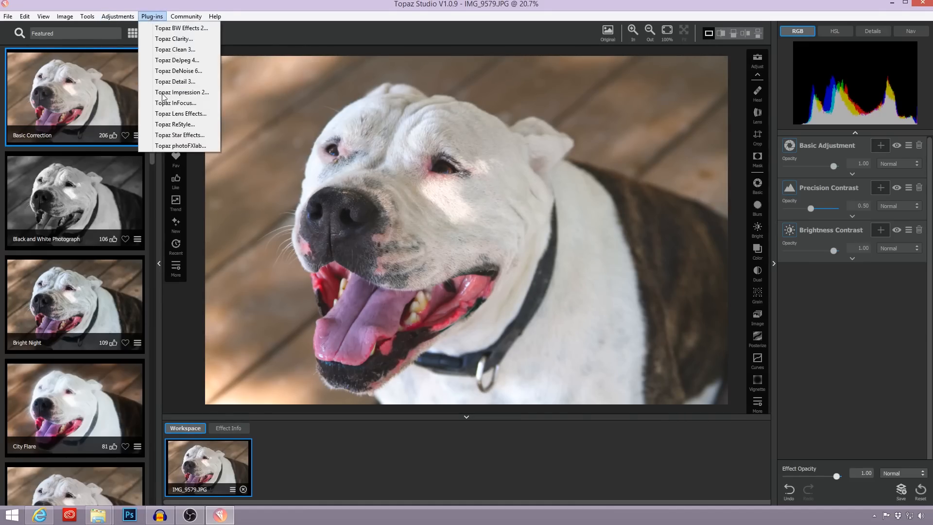
pyautogui.click(181, 93)
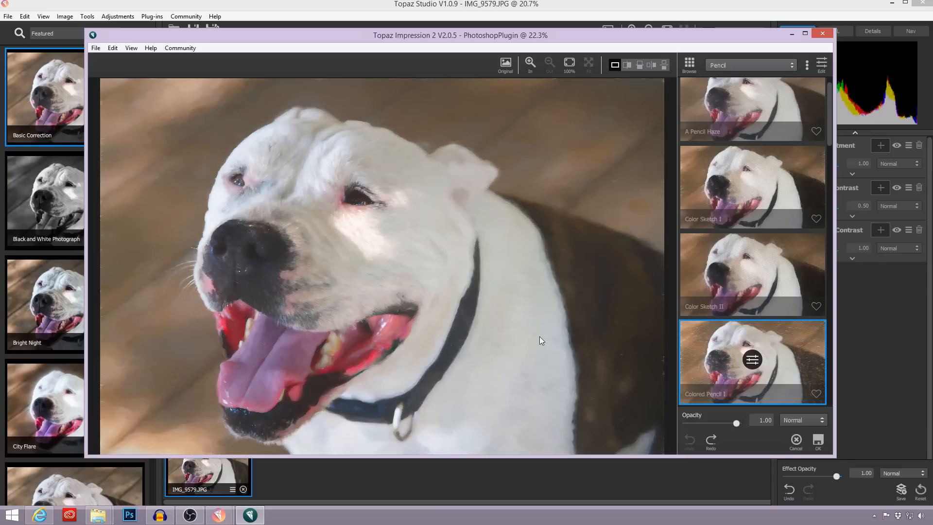
pyautogui.moveTo(705, 263)
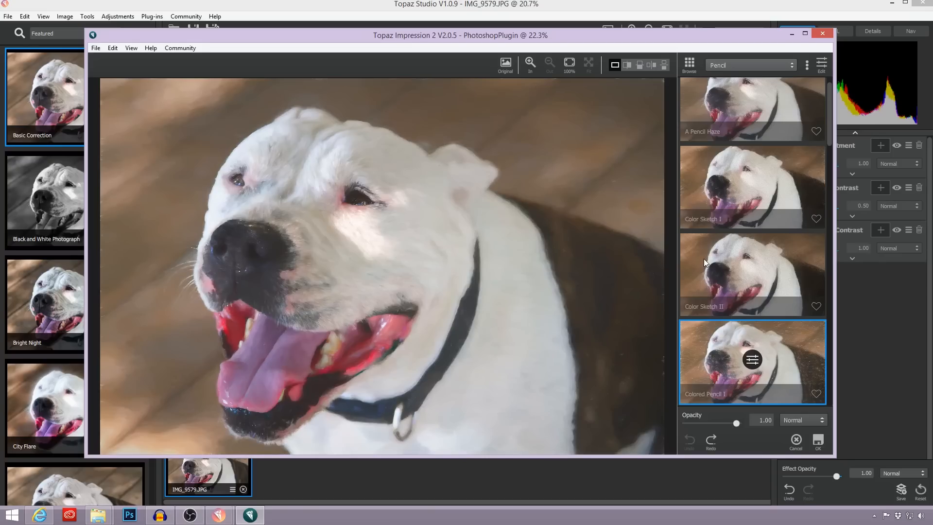
# Accept the Colored Pencil I sketch and return it to Studio as IMG_9579-1.
pyautogui.click(751, 274)
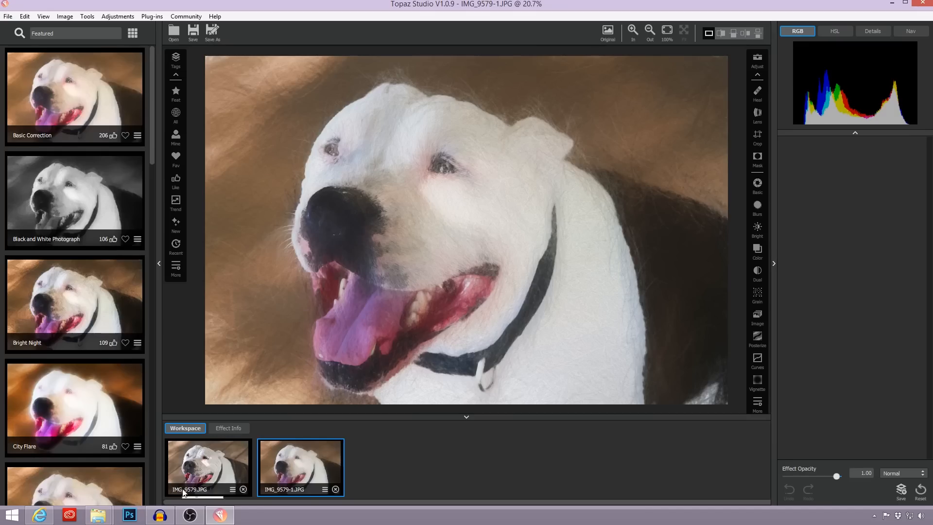
pyautogui.moveTo(285, 484)
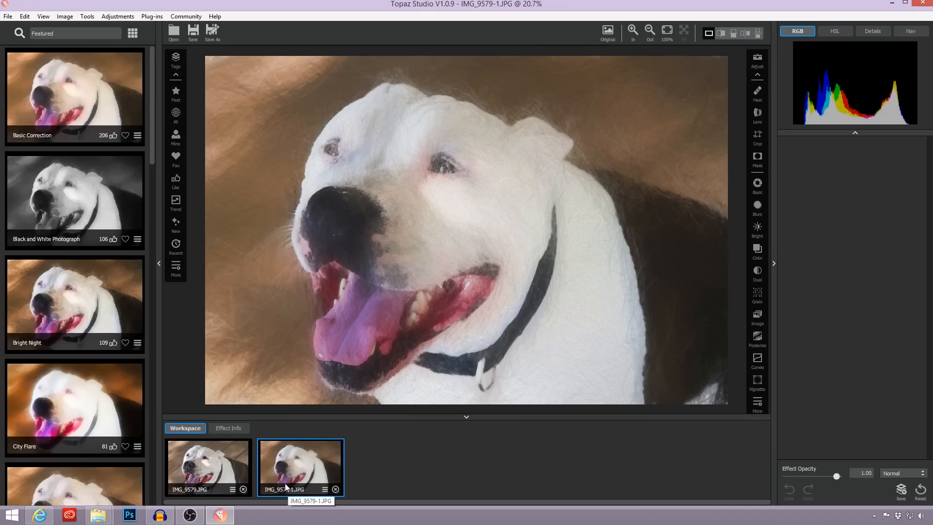
pyautogui.moveTo(286, 473)
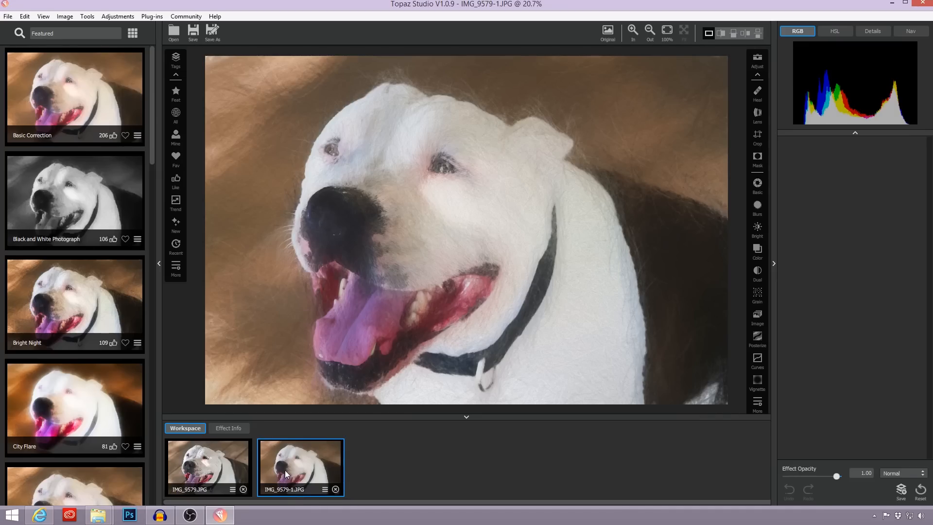
pyautogui.moveTo(209, 458)
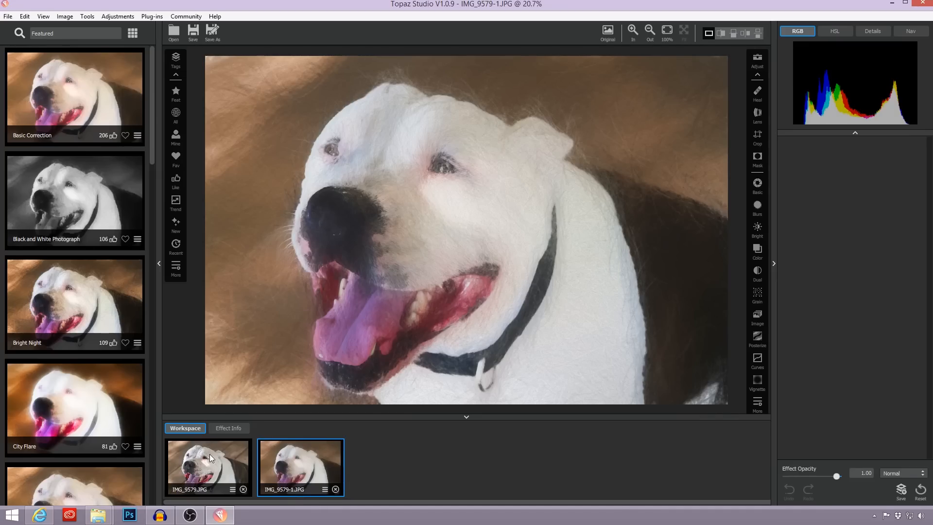
pyautogui.click(208, 465)
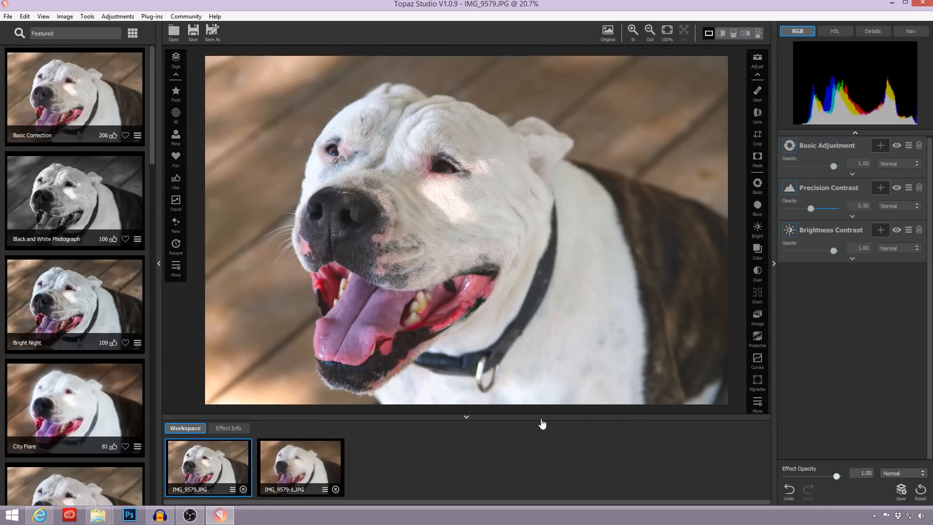
pyautogui.click(300, 467)
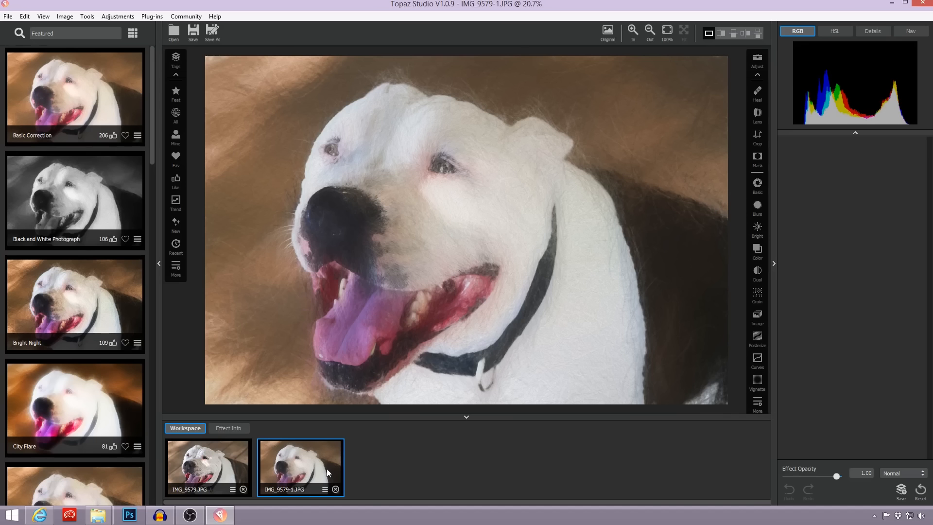